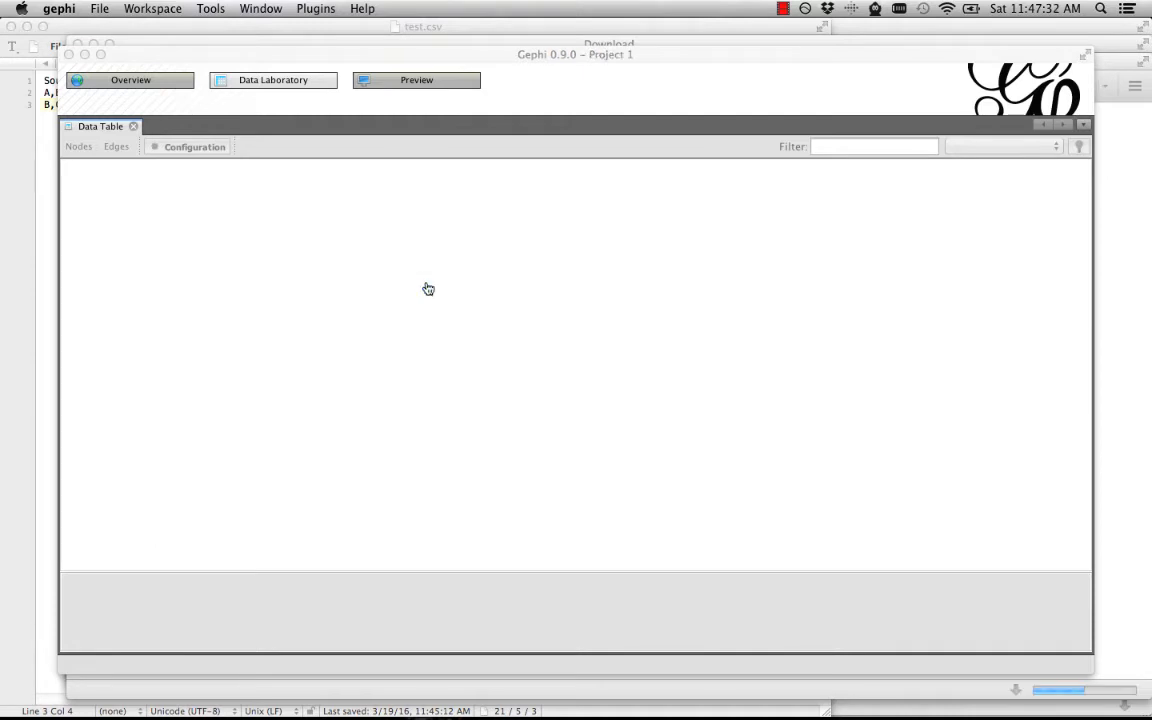
# - Create a new project so the Data Laboratory shows an empty nodes table
pyautogui.click(272, 80)
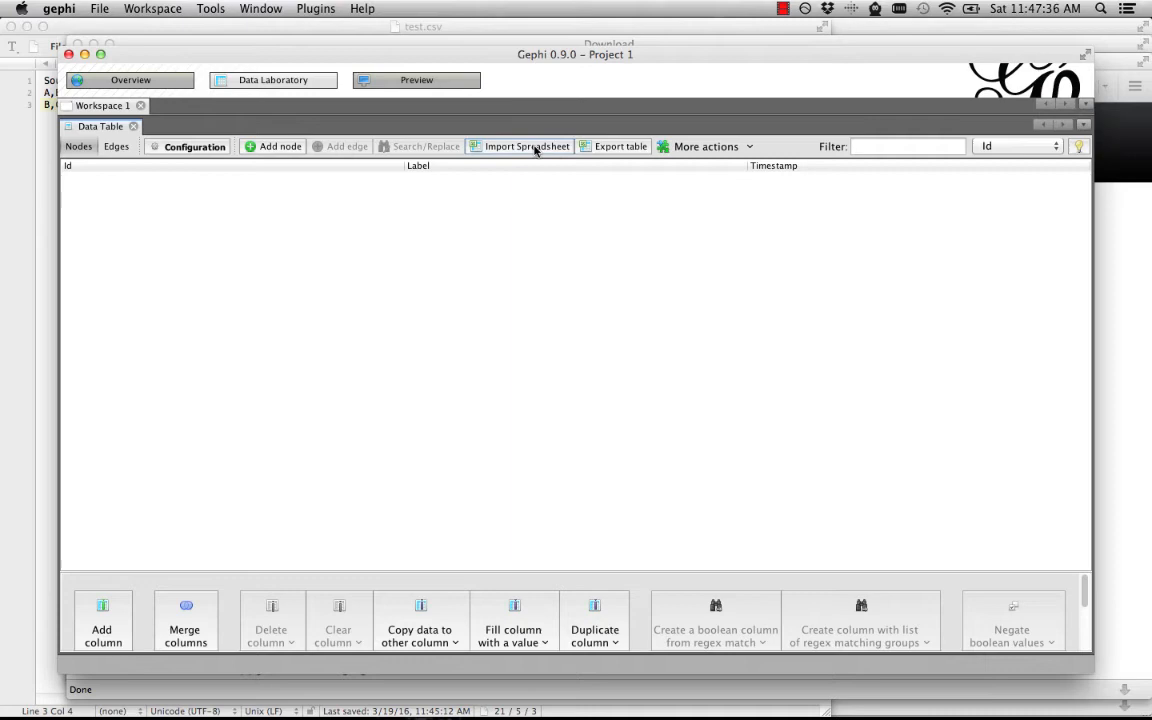
# - Import test.csv as an Edges table via the spreadsheet importer
pyautogui.click(526, 146)
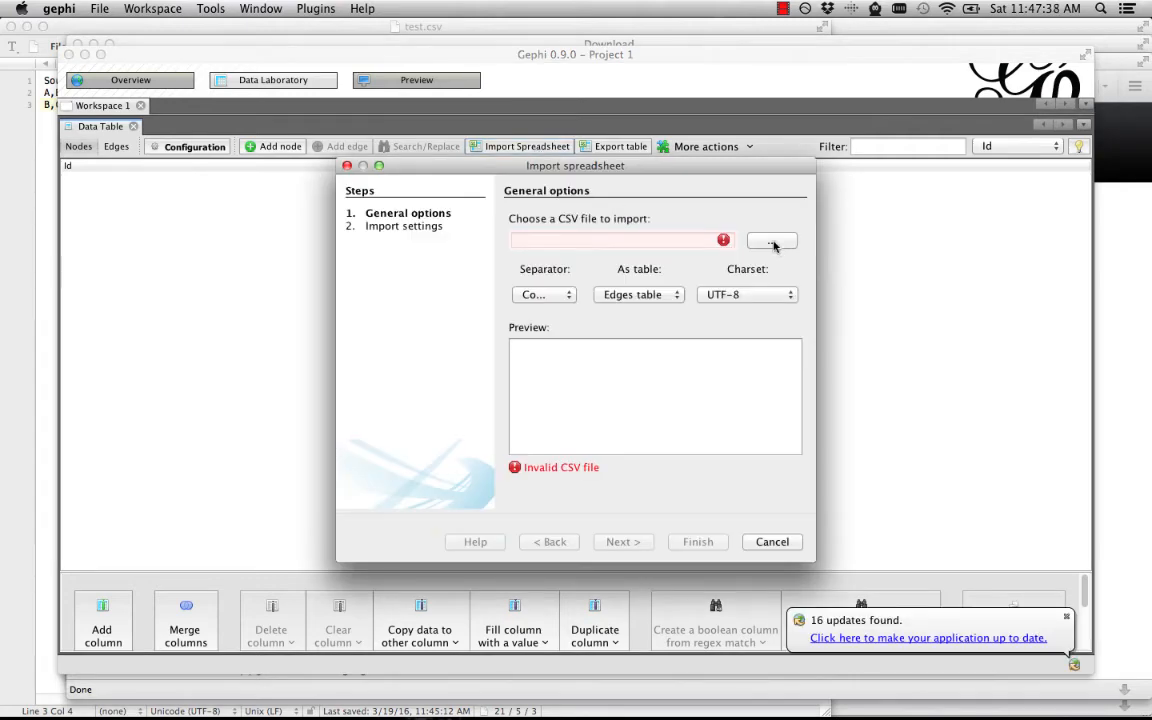
pyautogui.click(772, 240)
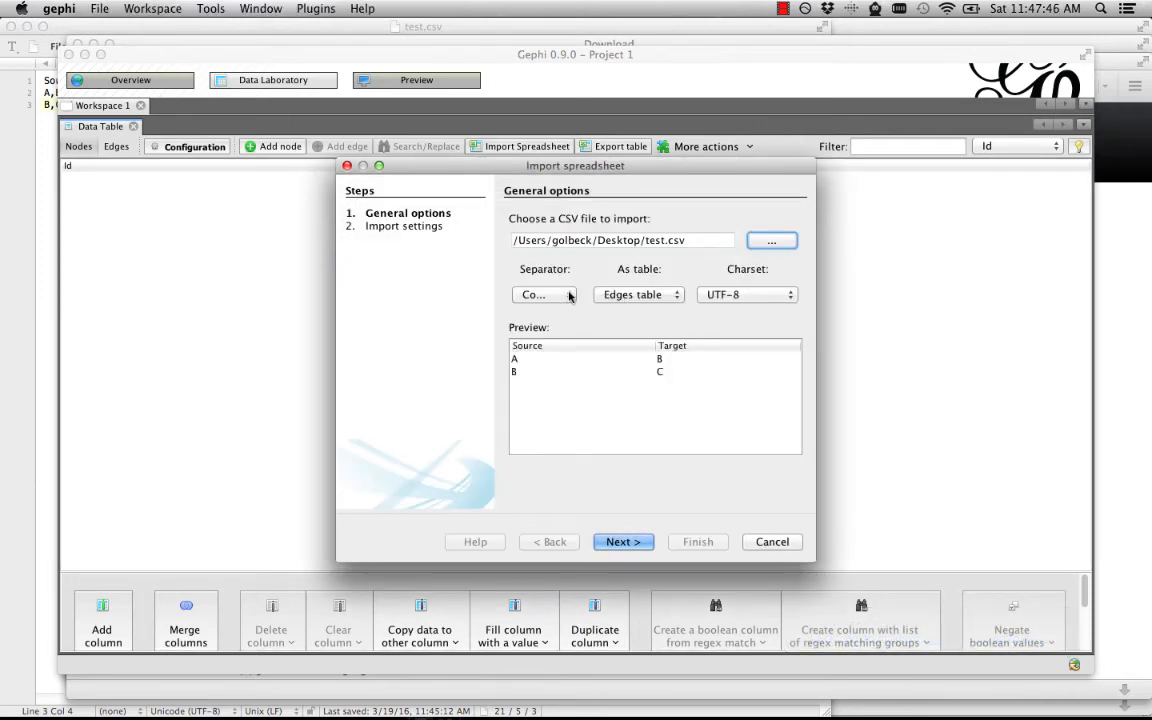
pyautogui.click(544, 294)
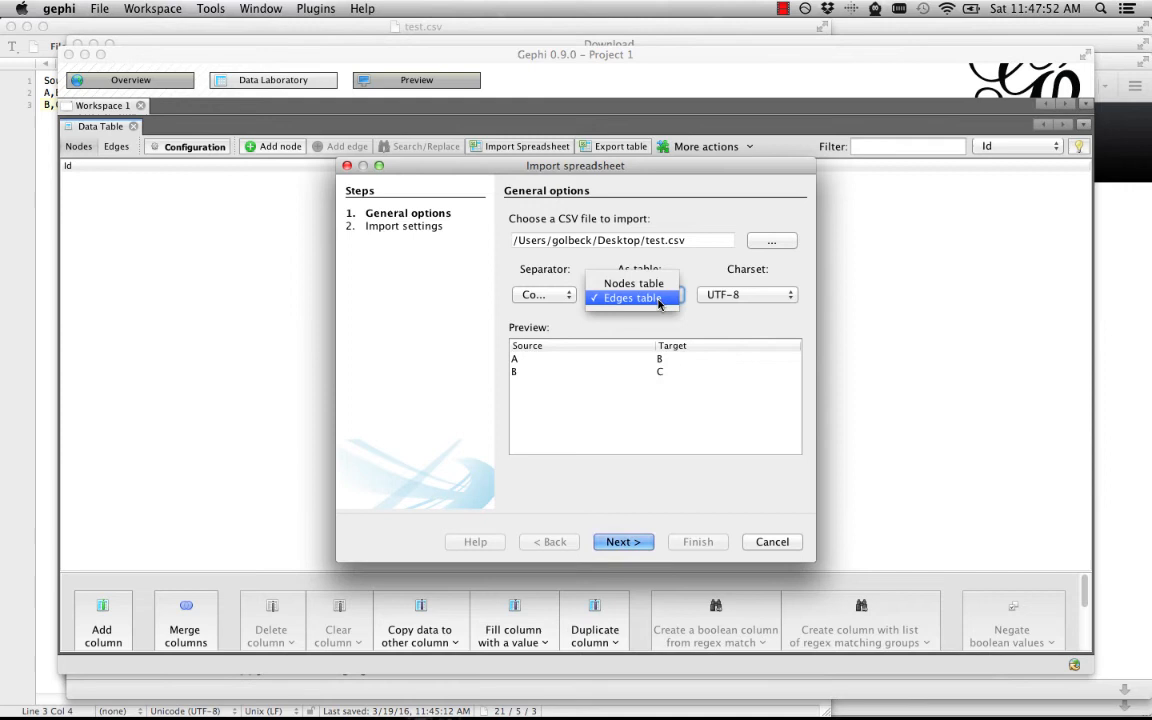
pyautogui.click(632, 298)
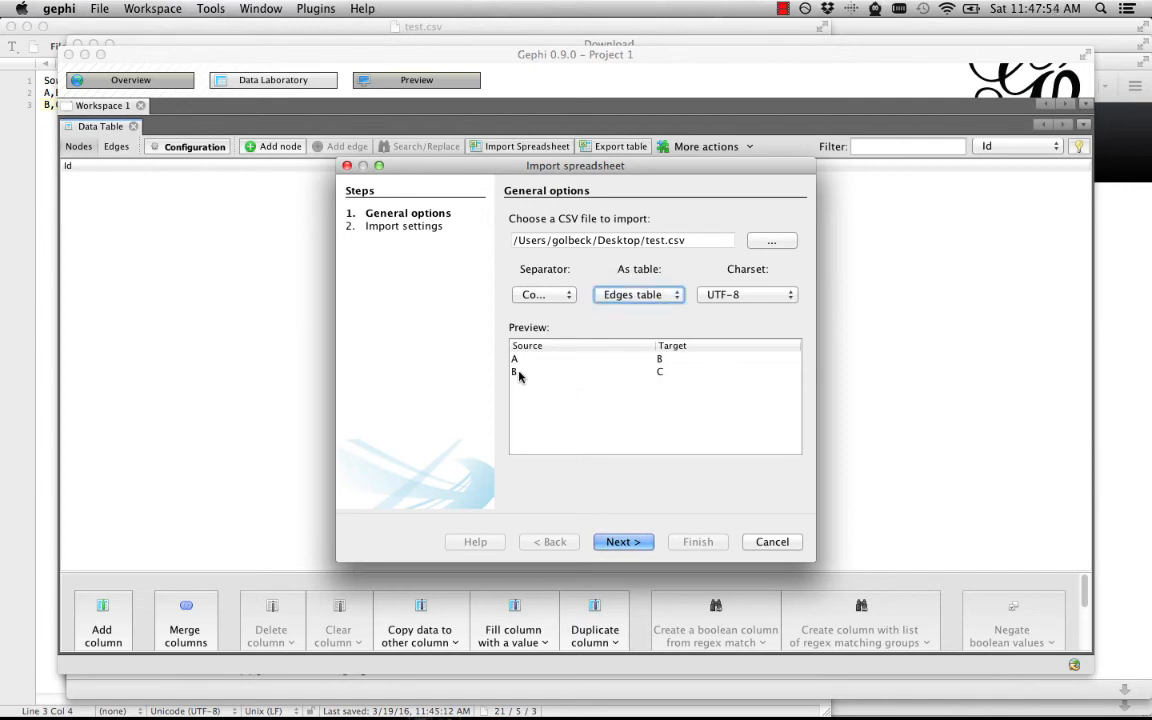
pyautogui.moveTo(648, 512)
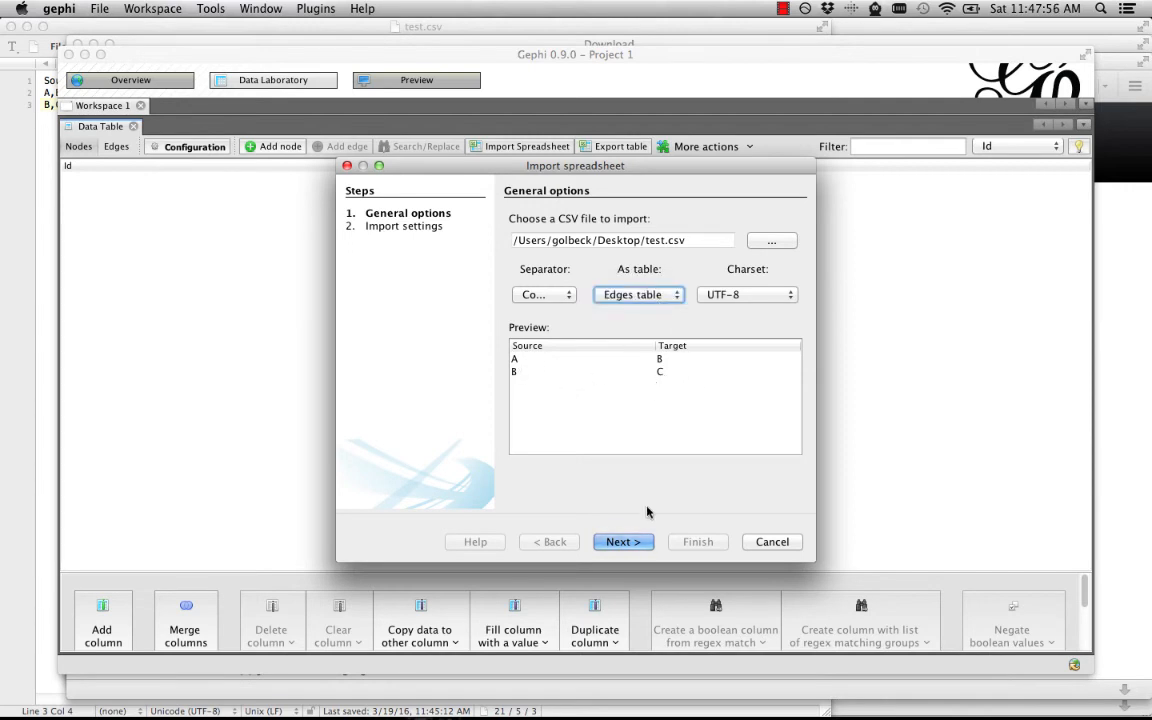
# - Finish the import creating nodes A, B, C and view directed edges A→B, B→C
pyautogui.click(624, 540)
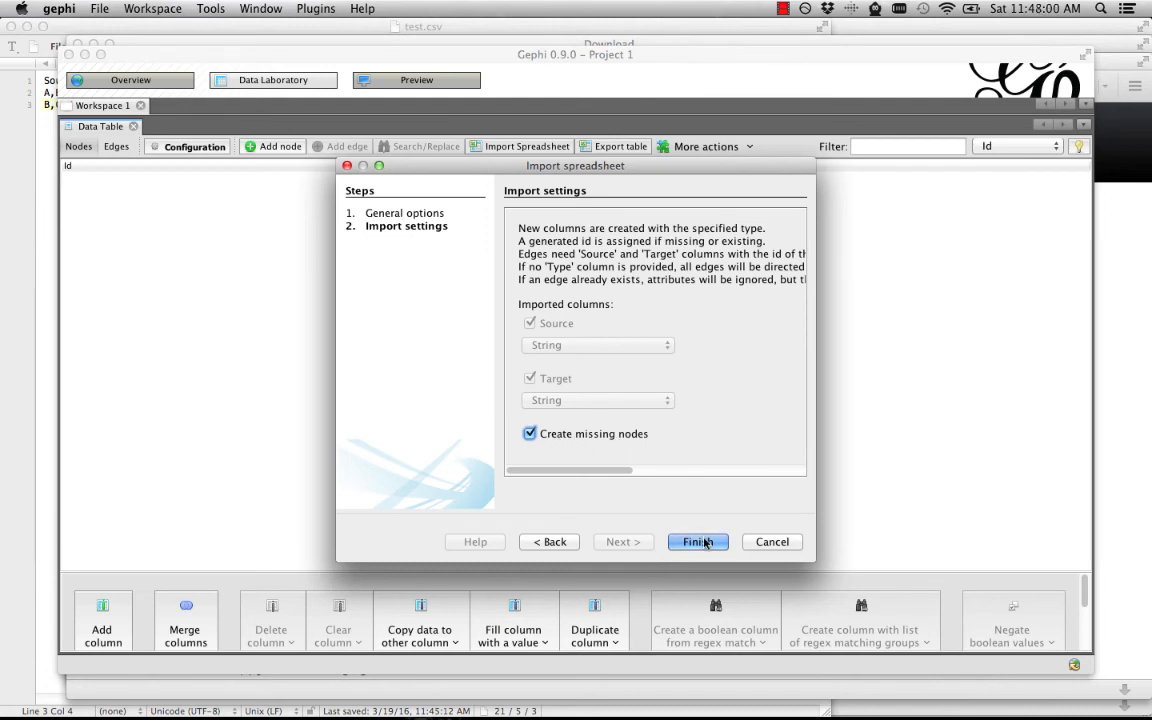
pyautogui.click(696, 540)
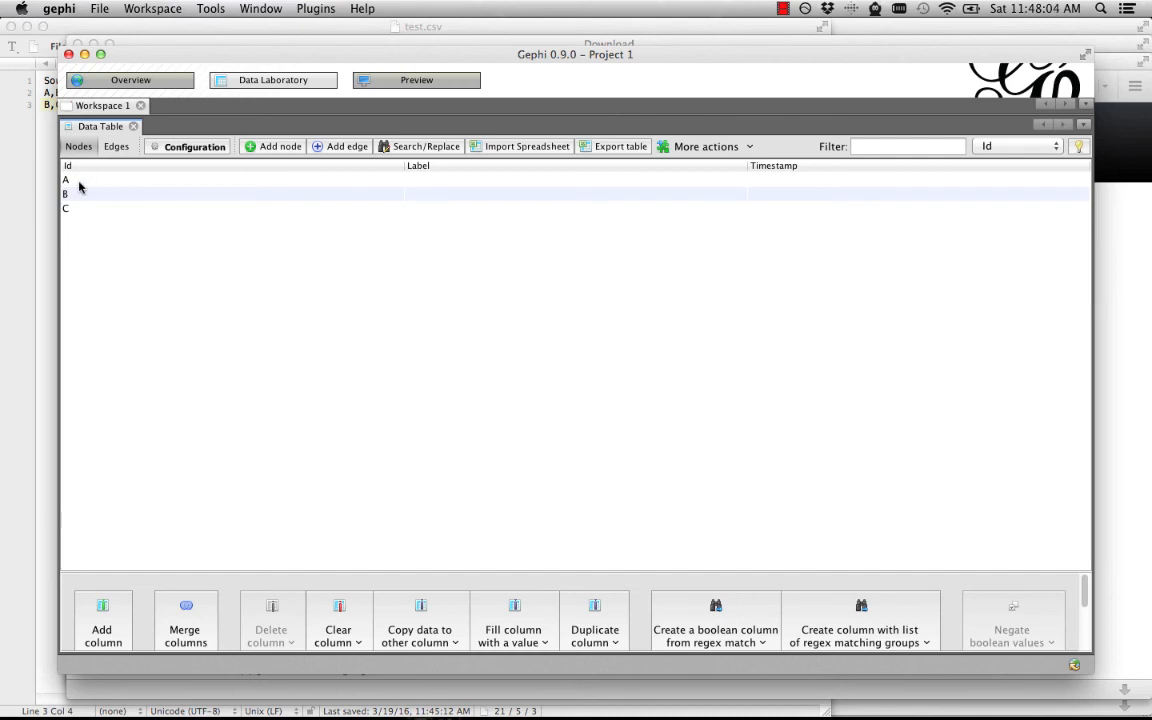
pyautogui.click(116, 146)
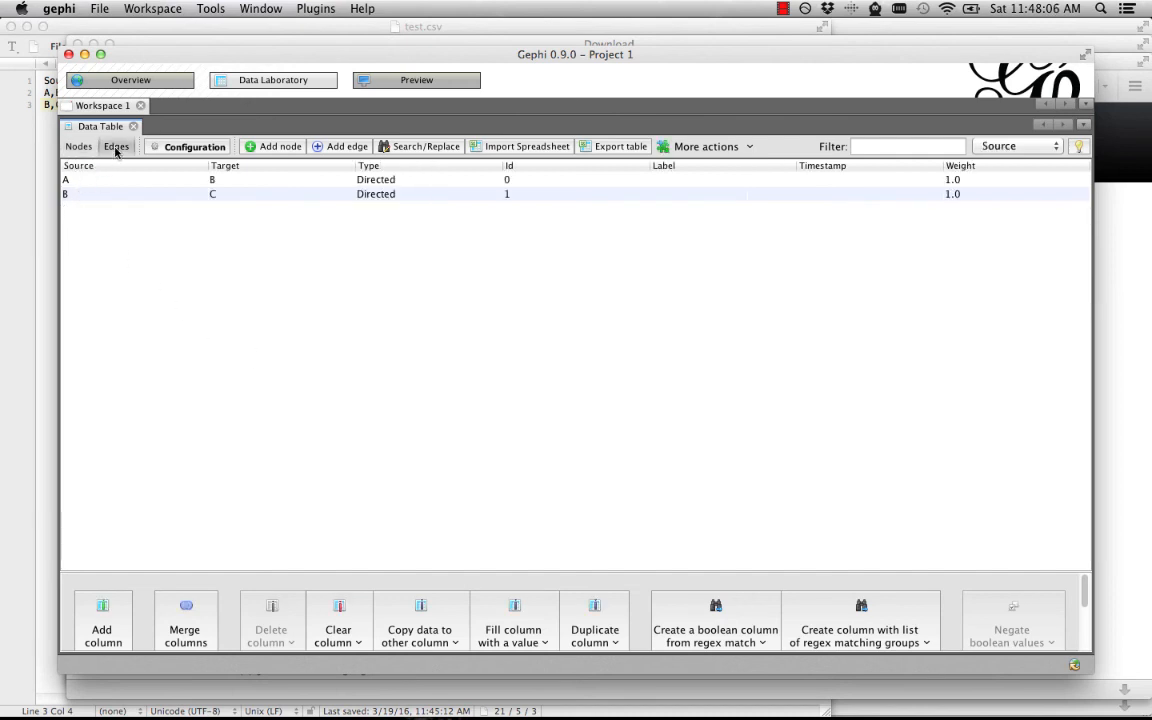